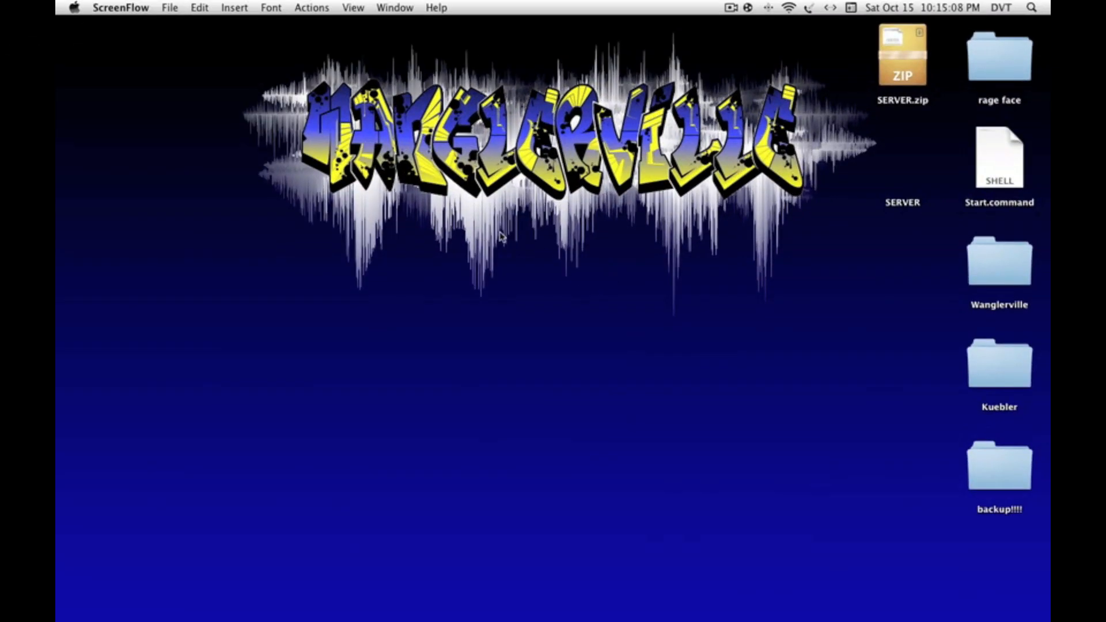
pyautogui.moveTo(833, 85)
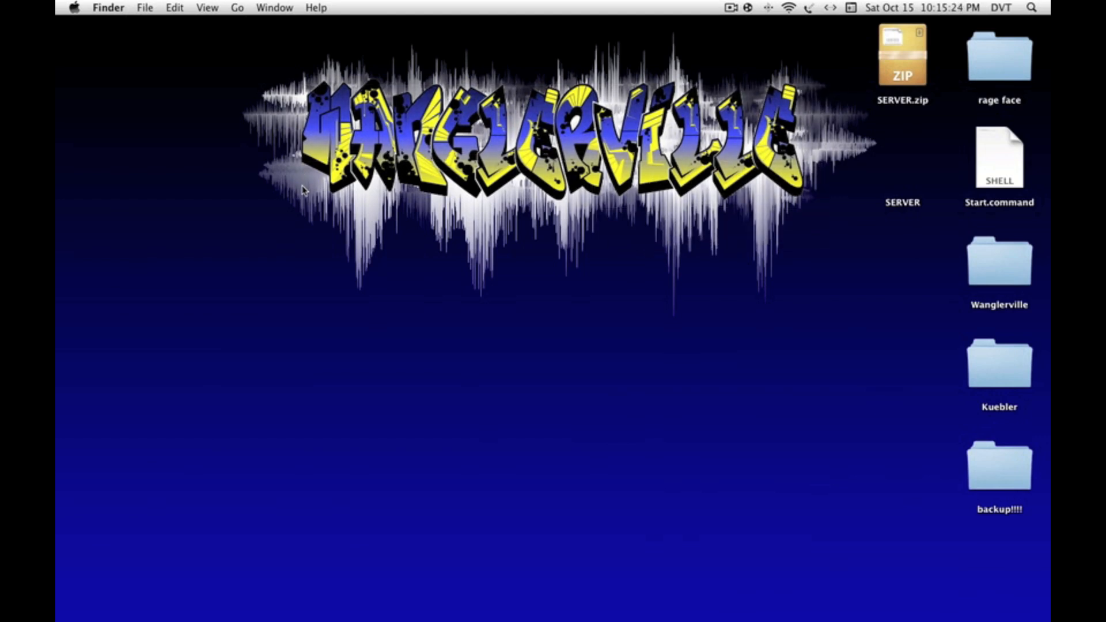
pyautogui.moveTo(289, 257)
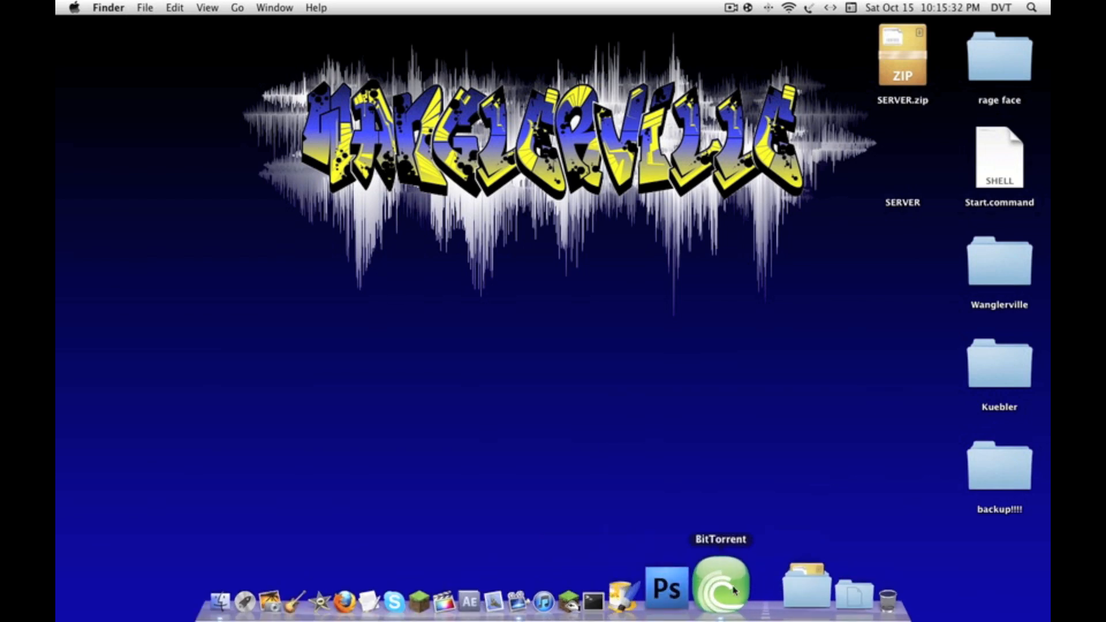
# Step: Launch BitTorrent showing The.Sims.3-RELOADED downloading and reach the network settings with port 14387
pyautogui.rightClick(695, 571)
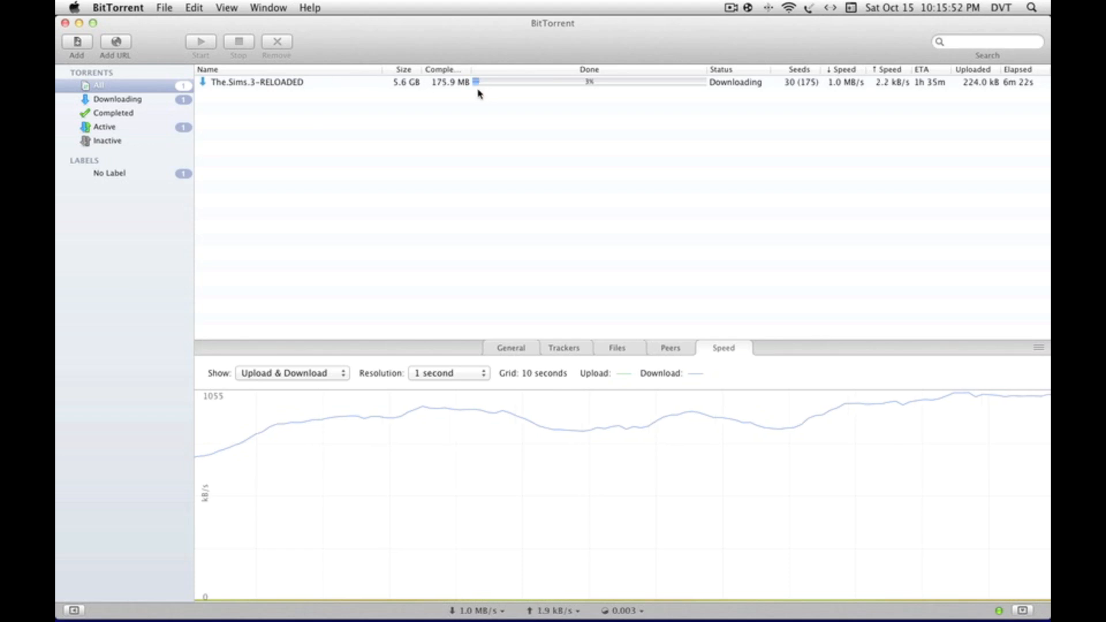
pyautogui.moveTo(753, 96)
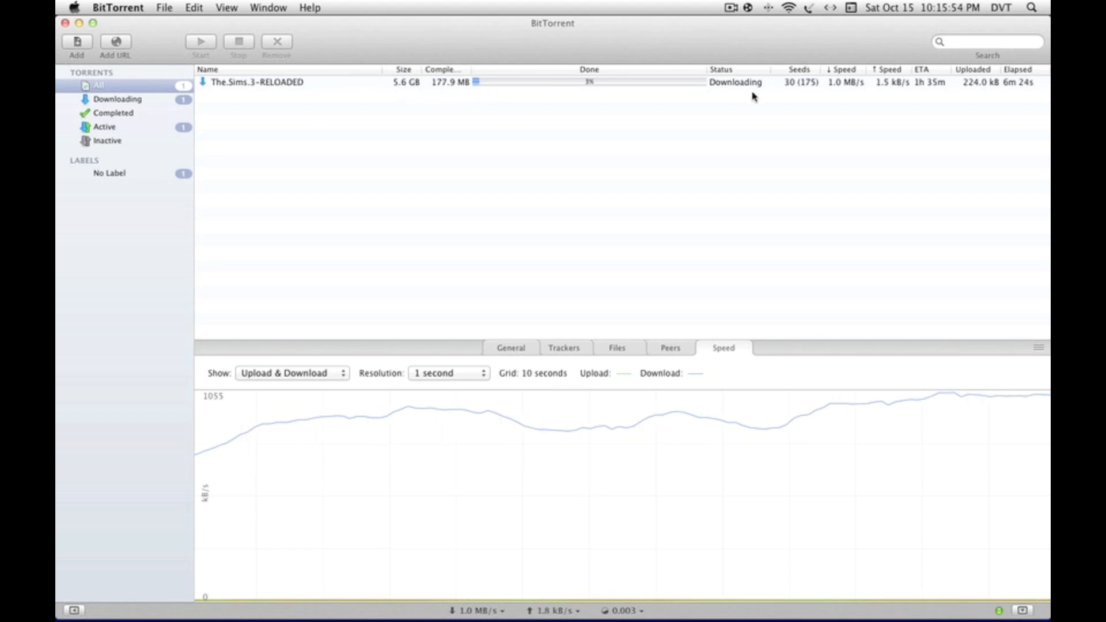
pyautogui.moveTo(830, 99)
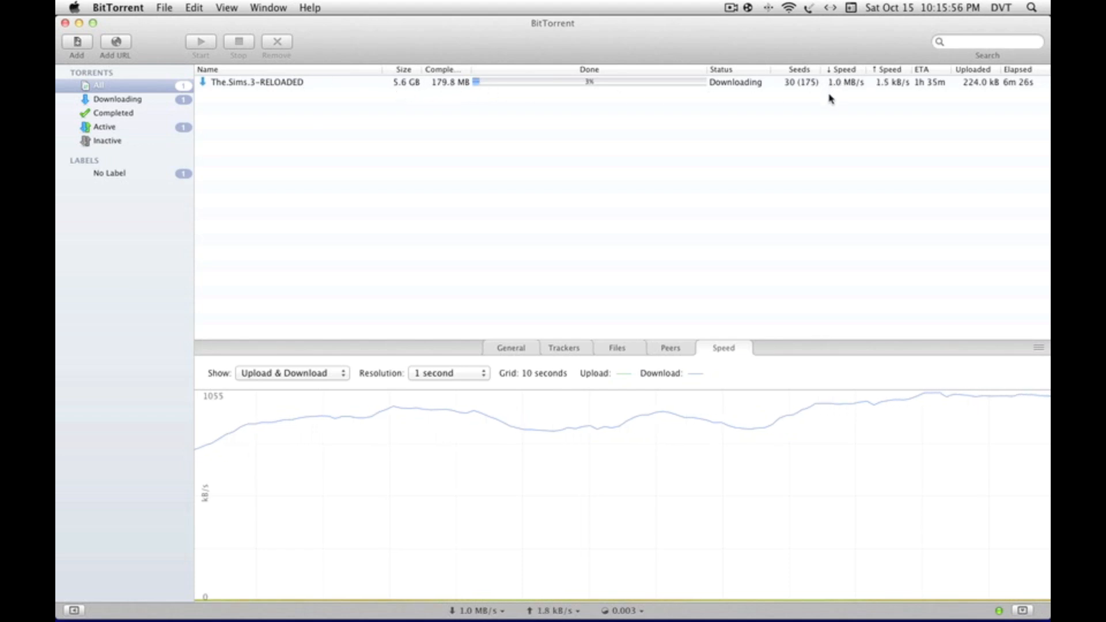
pyautogui.moveTo(878, 295)
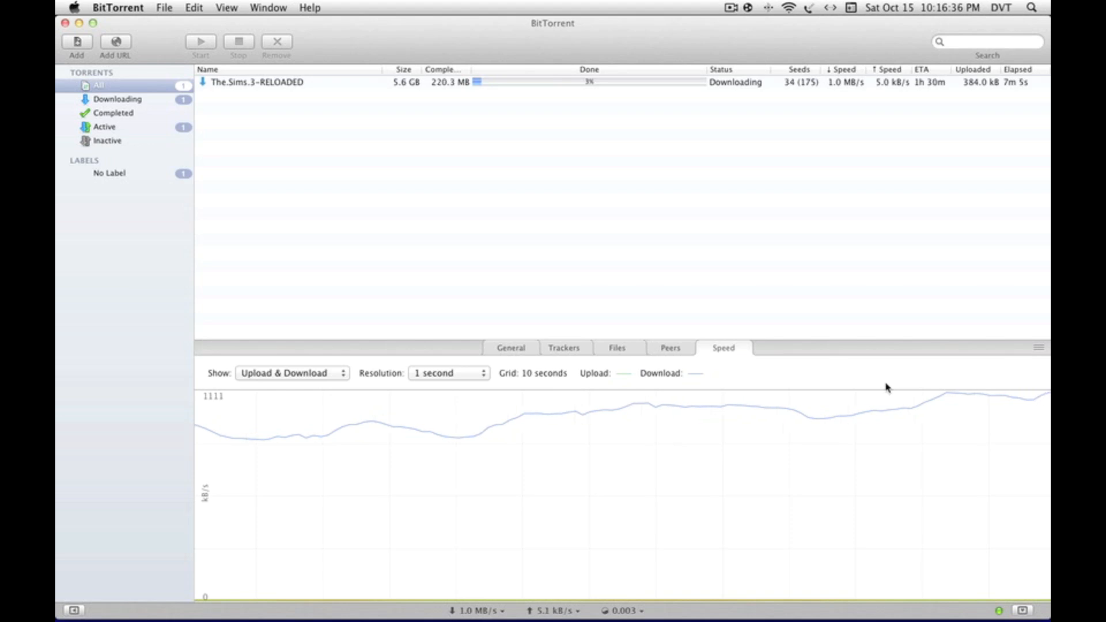
pyautogui.moveTo(1009, 594)
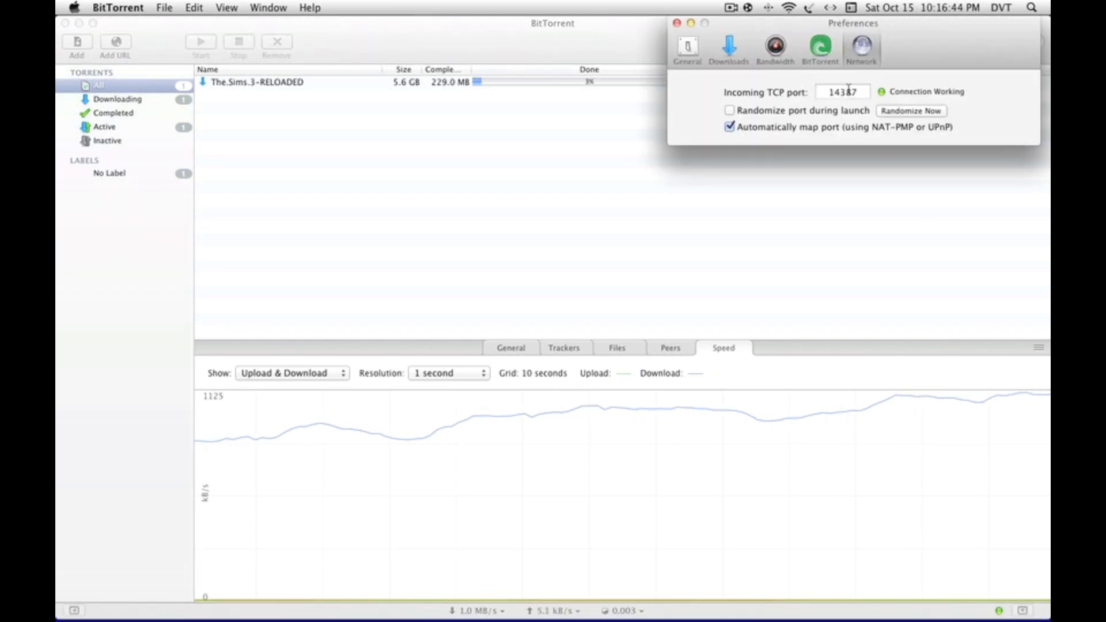
pyautogui.click(841, 91)
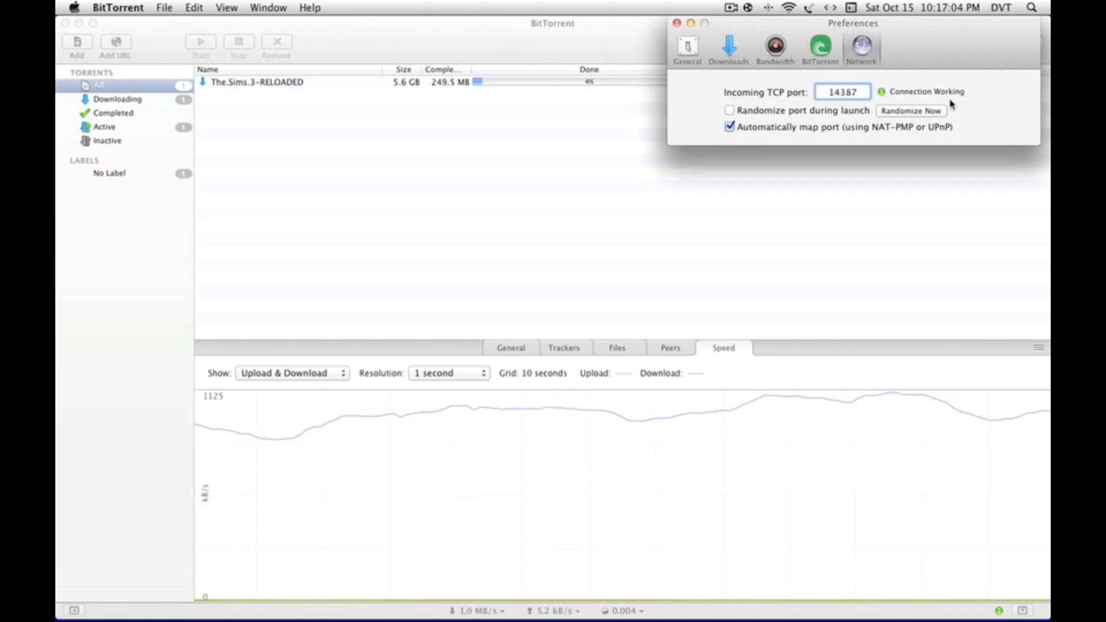
pyautogui.moveTo(911, 111)
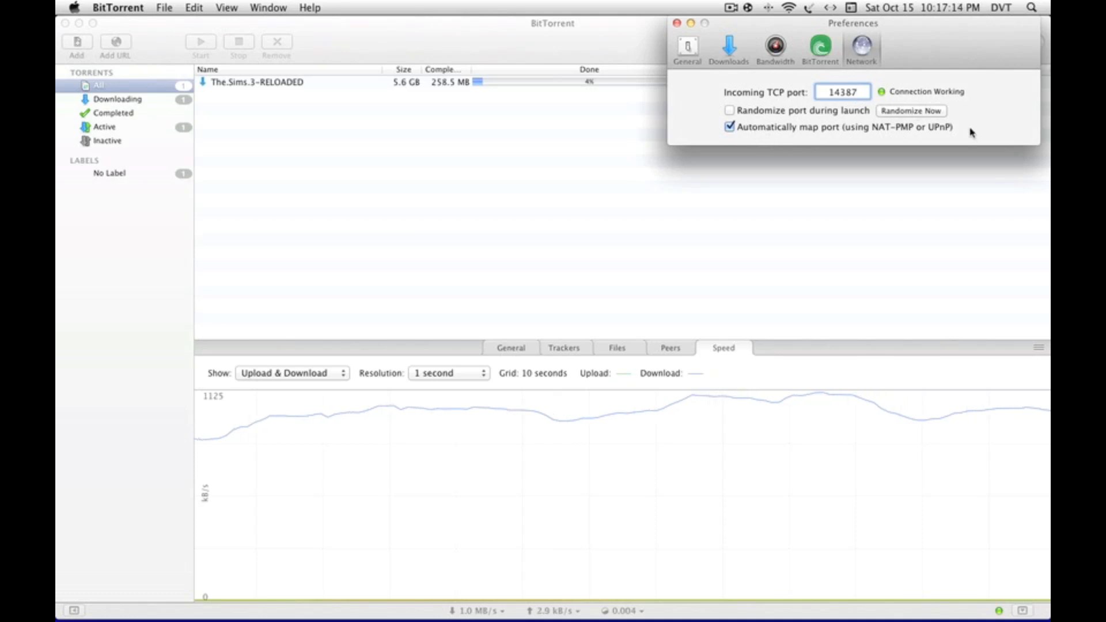
# Step: Review connection limits: 200 global, 50 per torrent, 10 active transfers, 5 active downloads
pyautogui.click(819, 48)
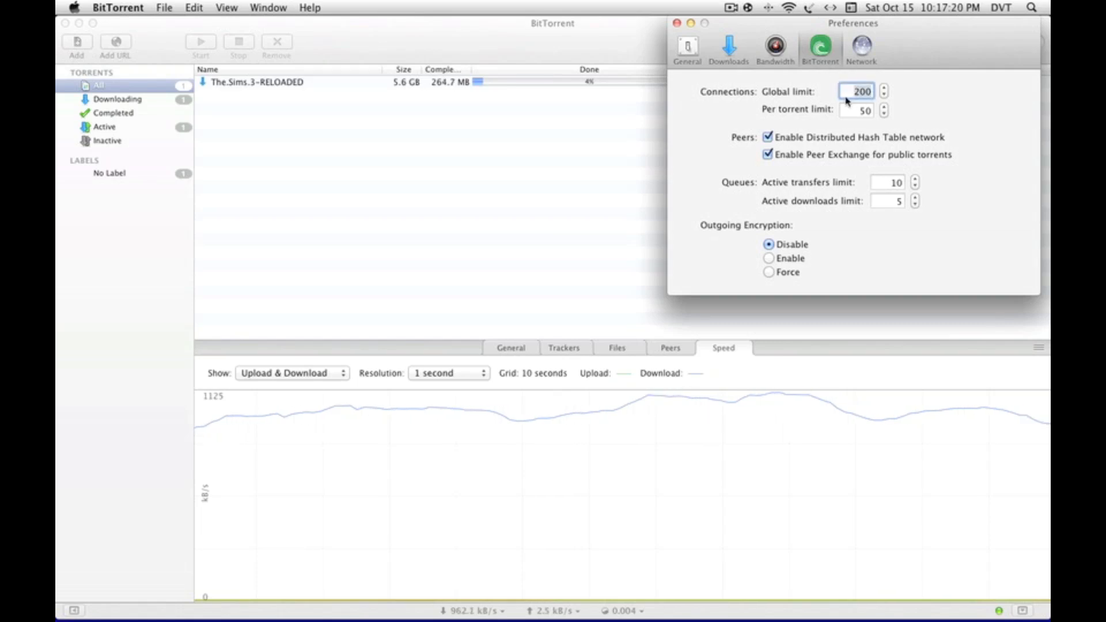
pyautogui.click(857, 111)
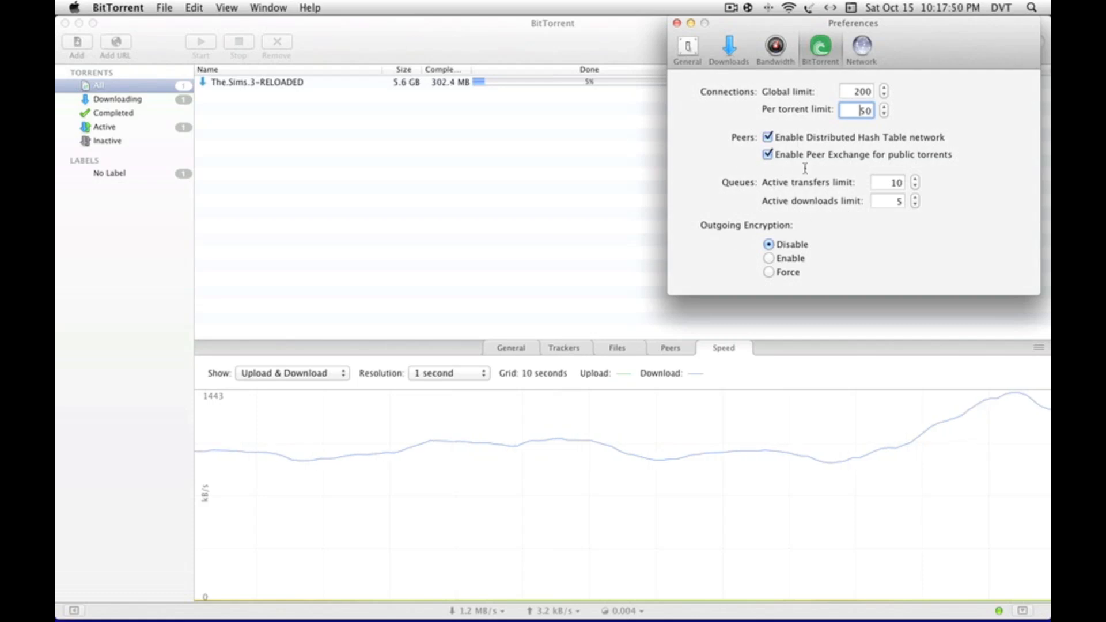
pyautogui.click(890, 182)
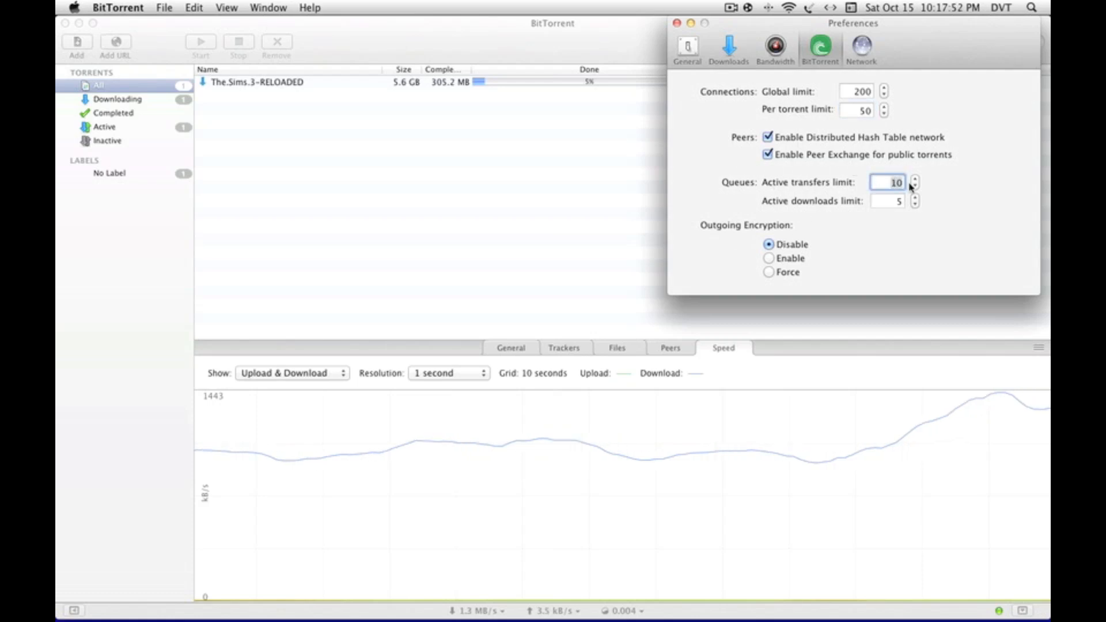
pyautogui.click(915, 186)
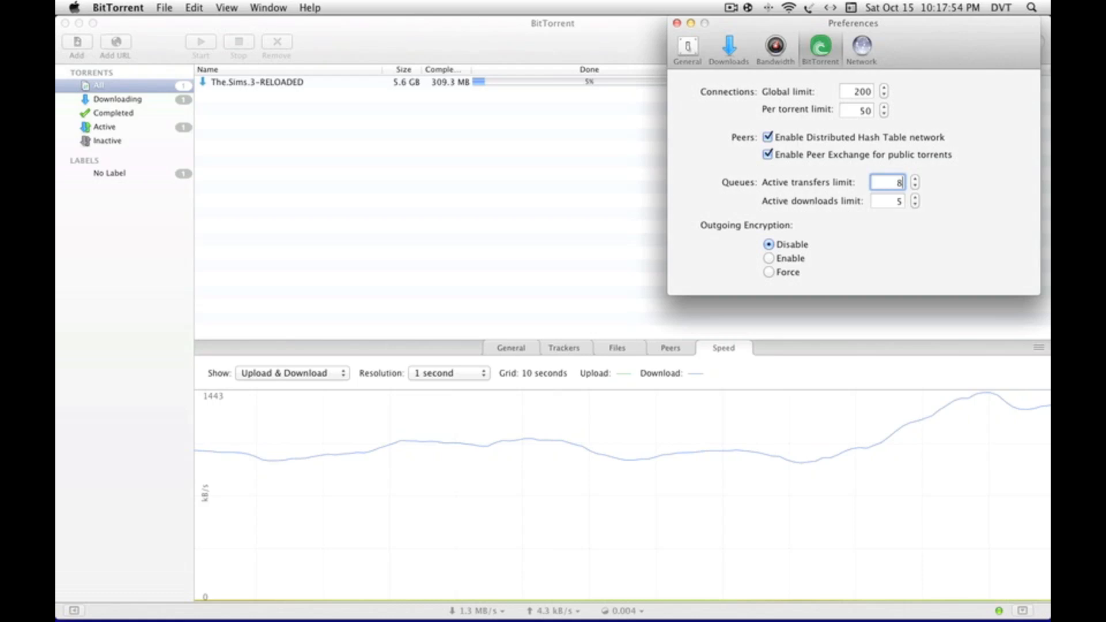
pyautogui.click(915, 178)
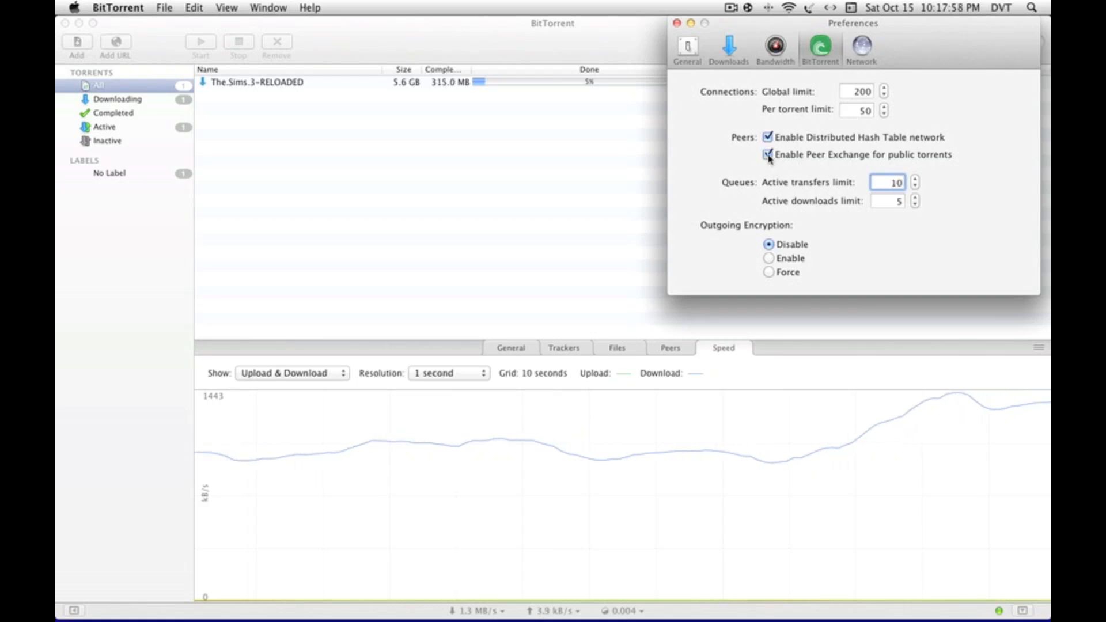
# Step: Show bandwidth settings with upload capped manually at 5 kB/s and seeding stopping at ratio 3.00
pyautogui.click(774, 48)
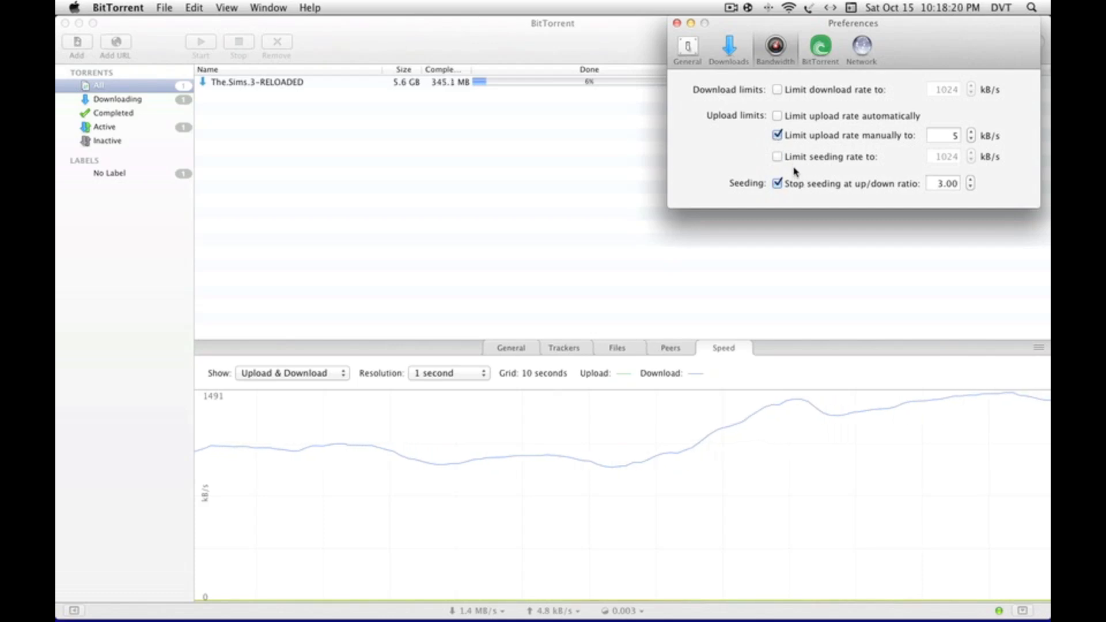
pyautogui.moveTo(947, 197)
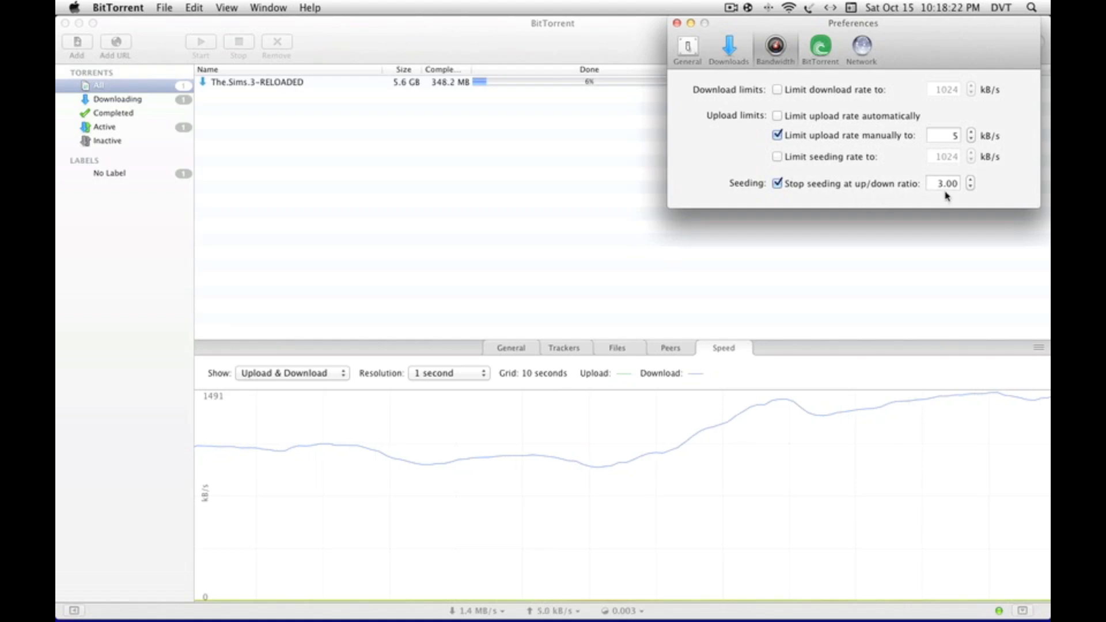
# Step: Review the download folder options, then the general prompt and automatic update-check settings
pyautogui.click(728, 48)
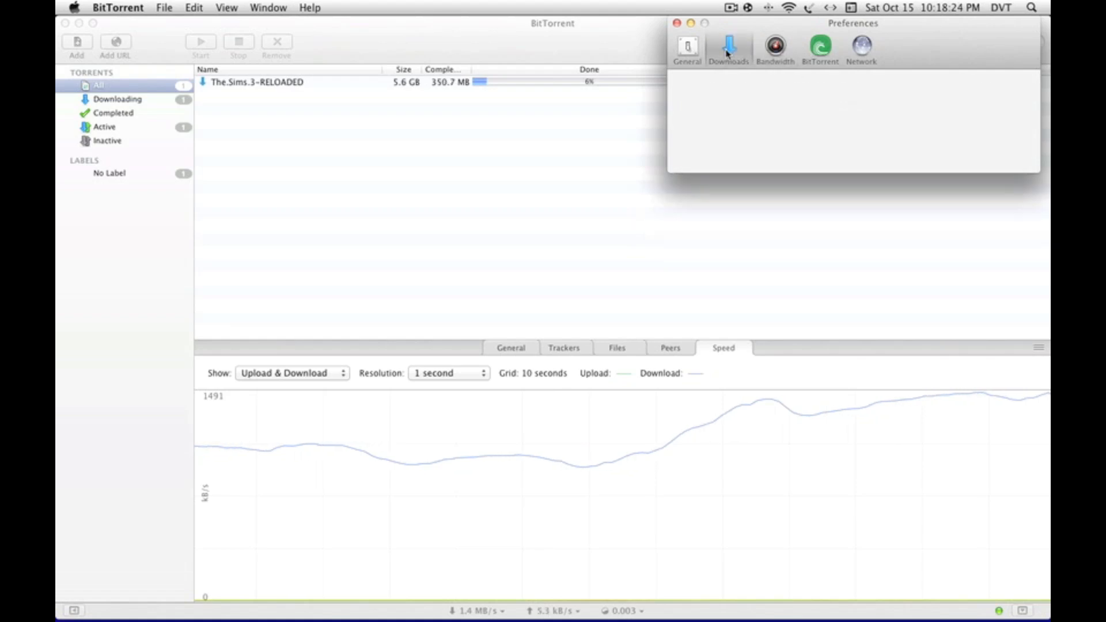
pyautogui.click(728, 45)
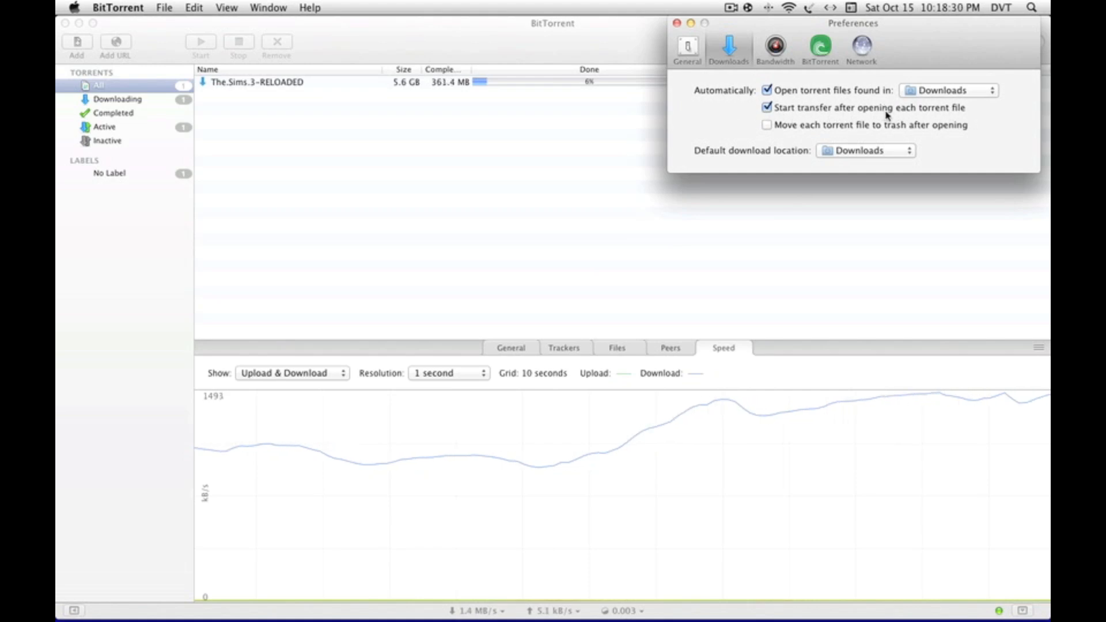
pyautogui.click(687, 47)
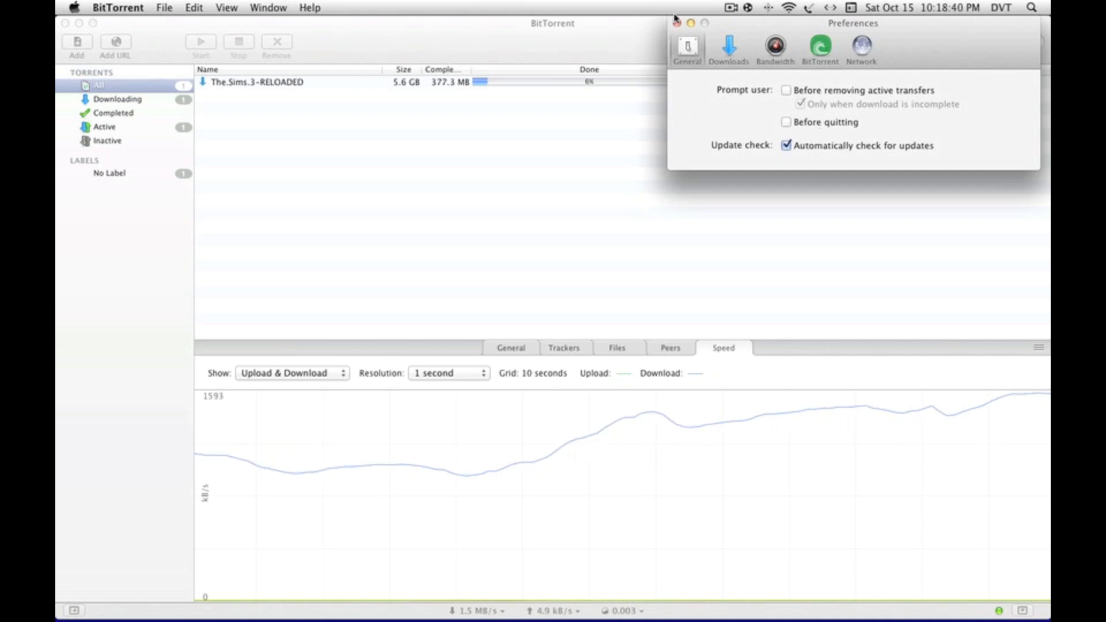
# Step: Close Preferences, leaving The.Sims.3-RELOADED downloading around 1.5-2.0 MB/s
pyautogui.click(676, 23)
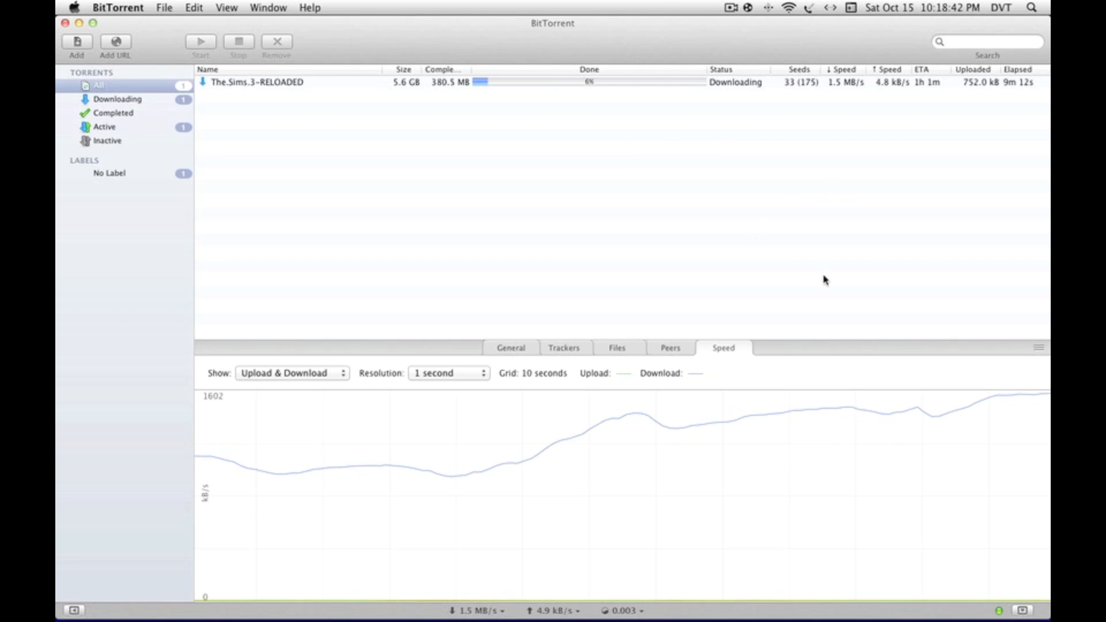
pyautogui.moveTo(788, 247)
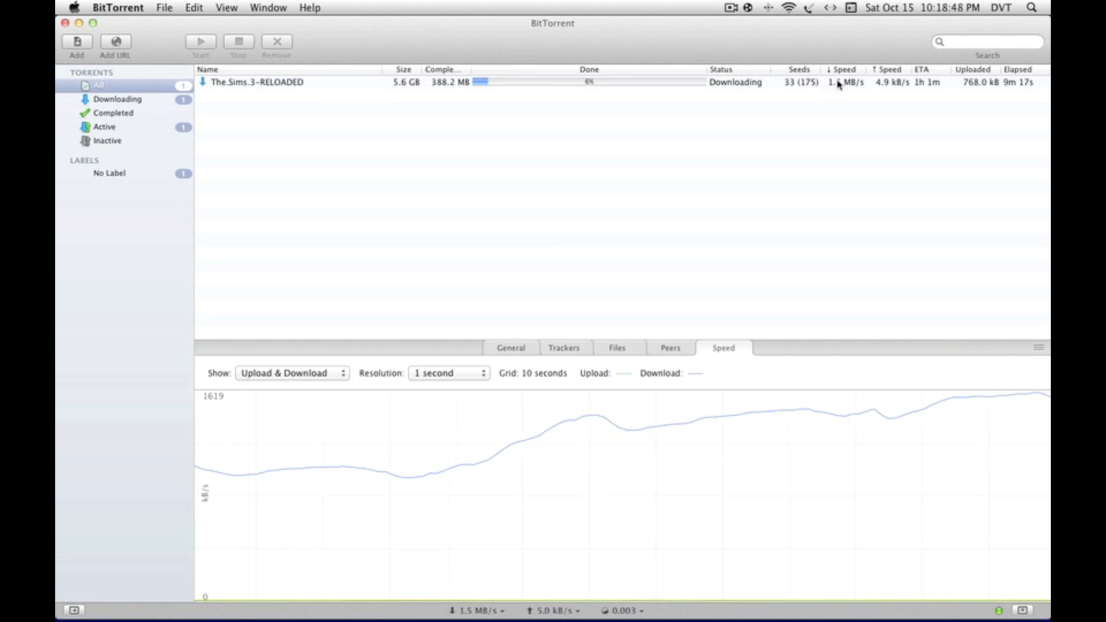
pyautogui.moveTo(854, 190)
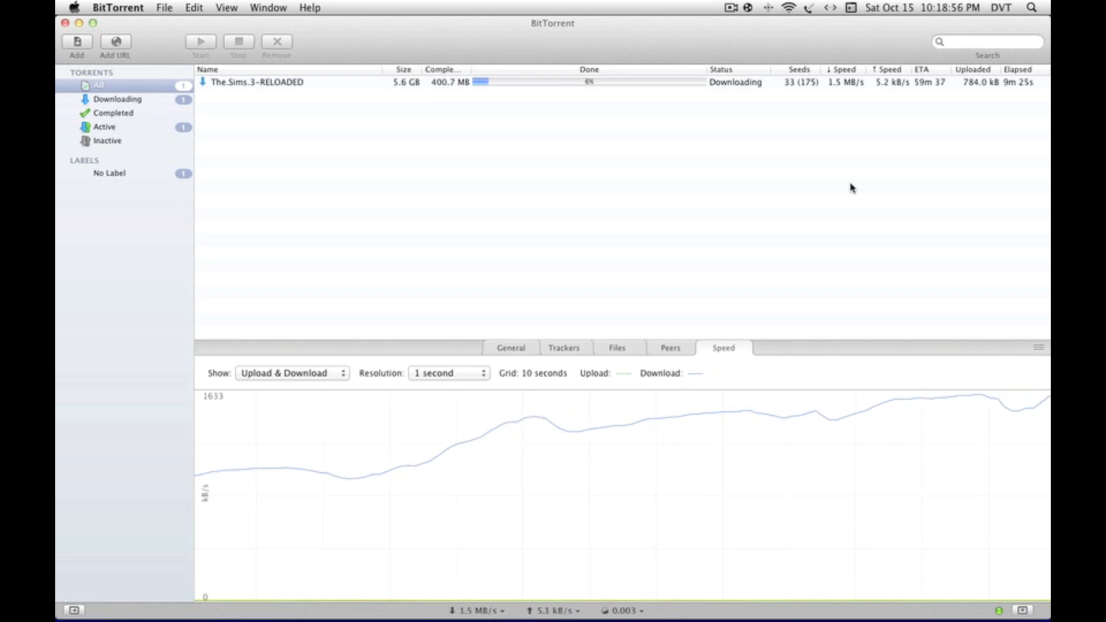
pyautogui.moveTo(709, 585)
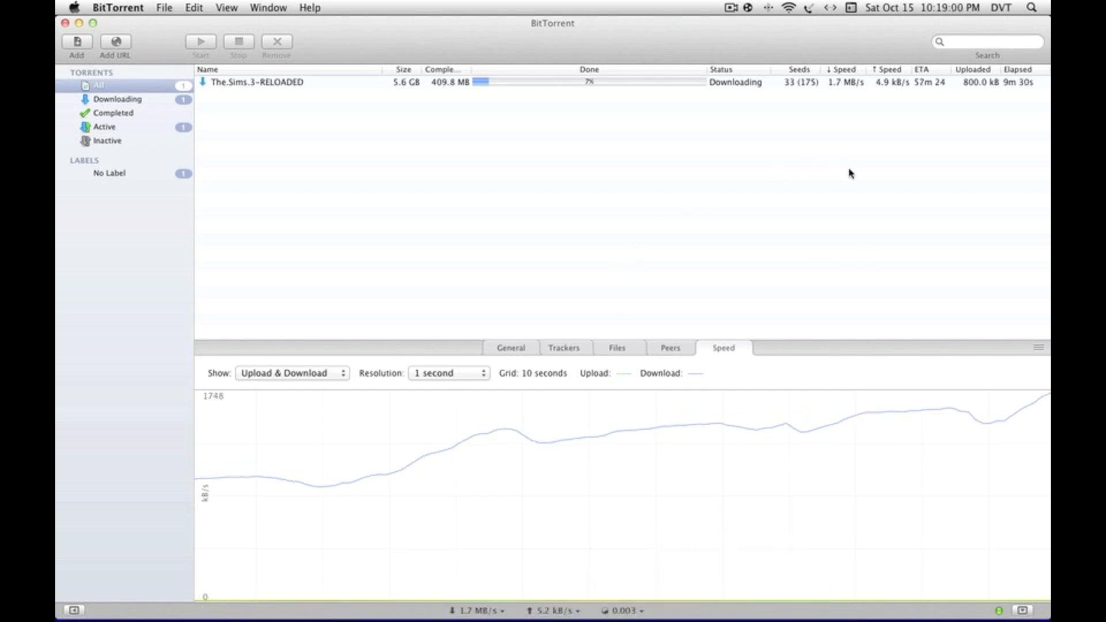
pyautogui.moveTo(838, 189)
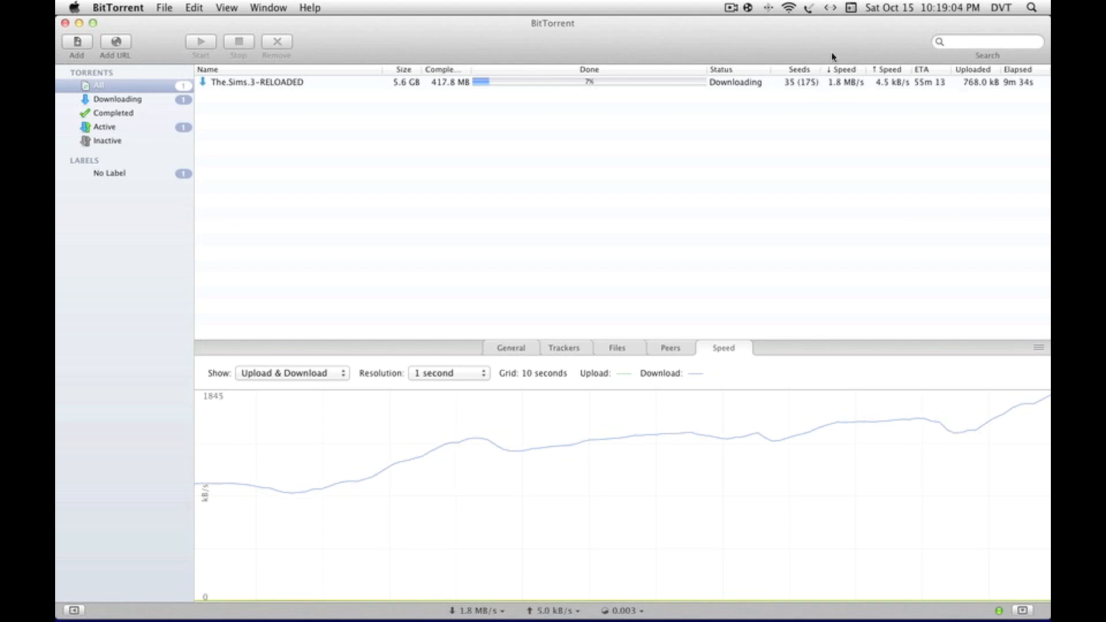
pyautogui.moveTo(812, 141)
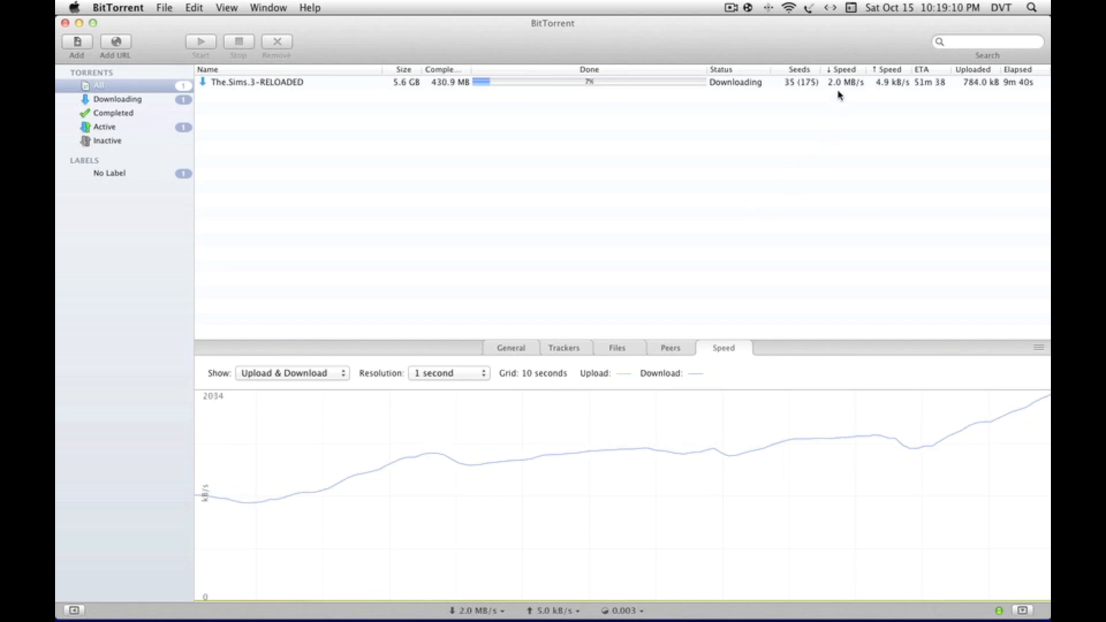
pyautogui.moveTo(717, 50)
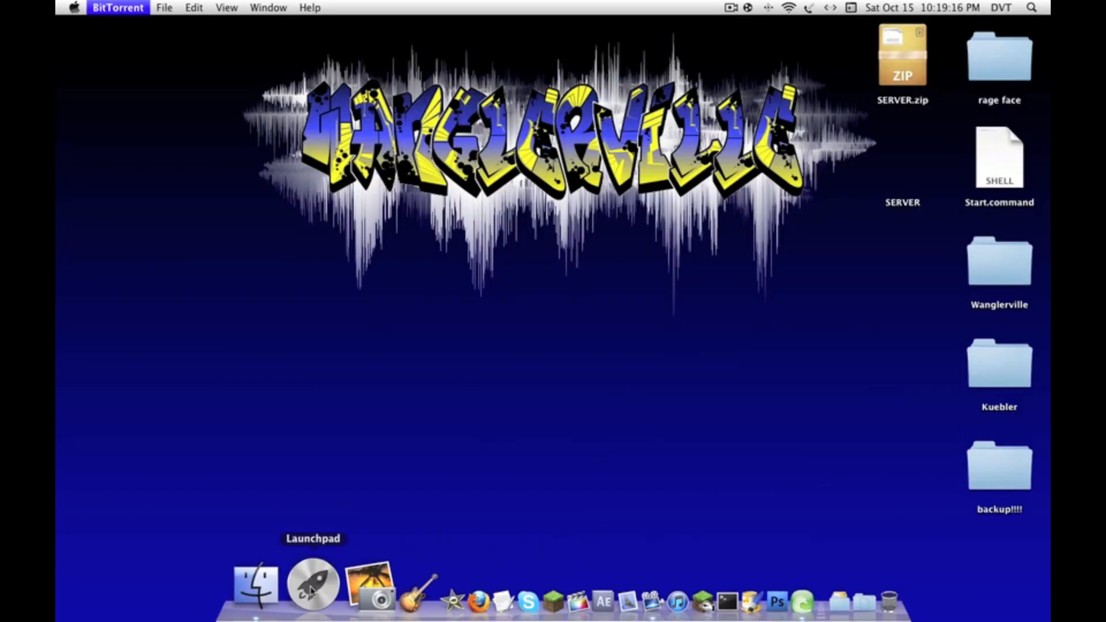
pyautogui.click(312, 583)
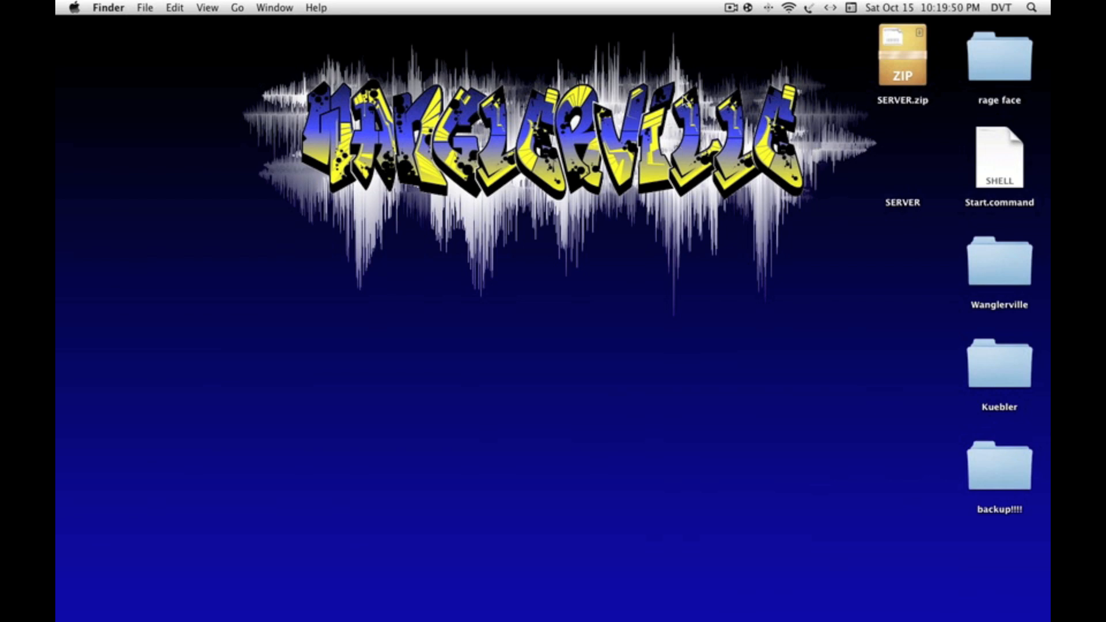
pyautogui.moveTo(847, 222)
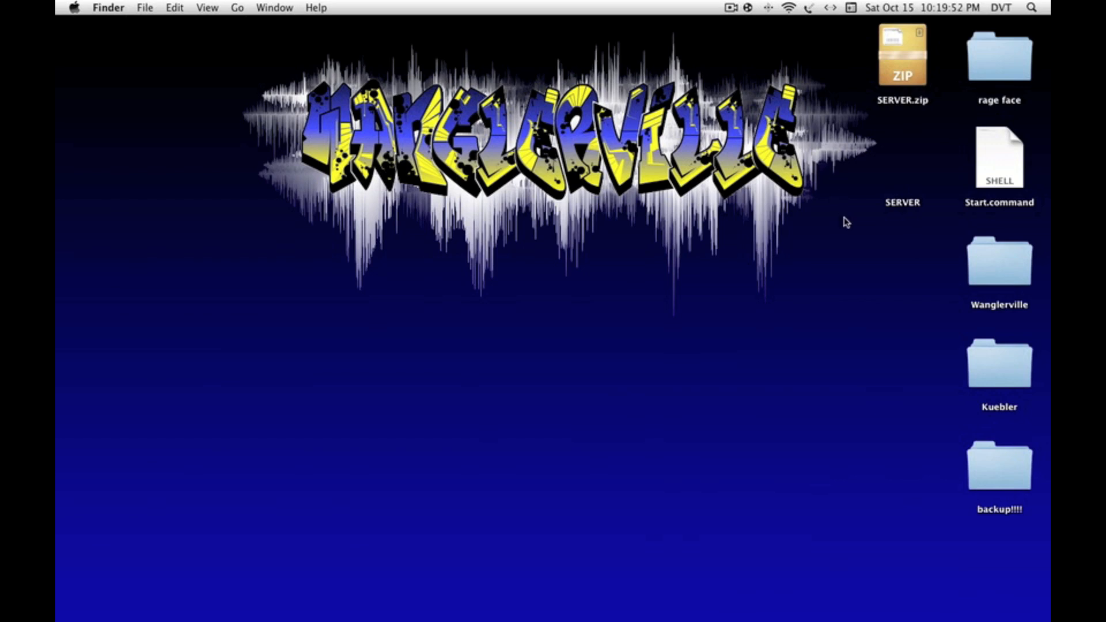